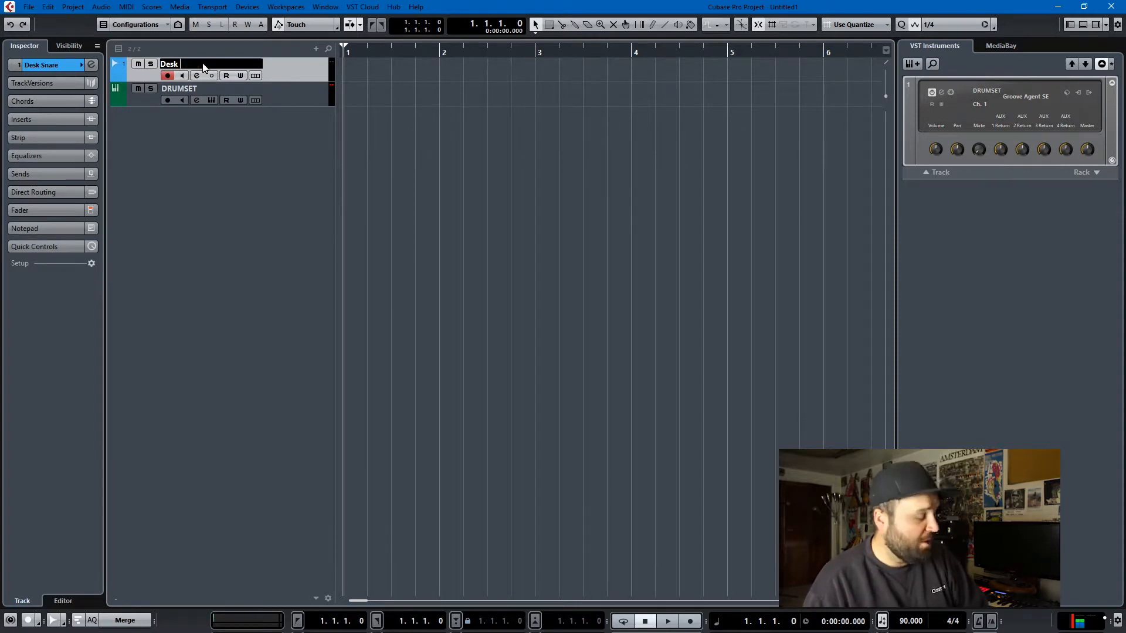
# Step: Rename the Desk Snare audio track to 'Desk COWBELL'
pyautogui.write('COWC')
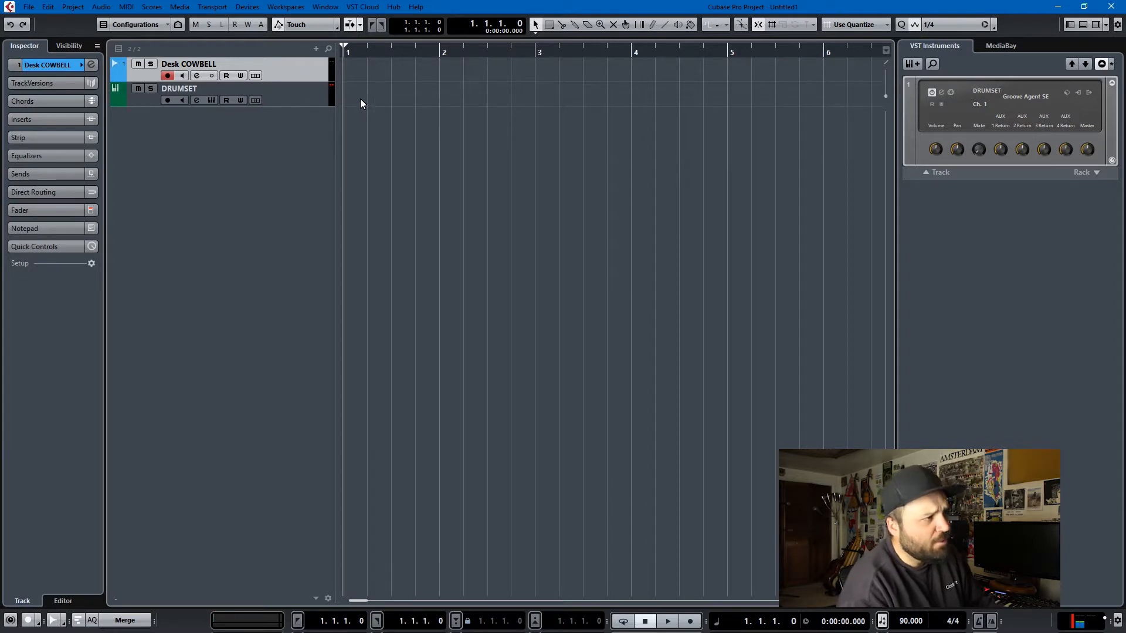
pyautogui.moveTo(383, 95)
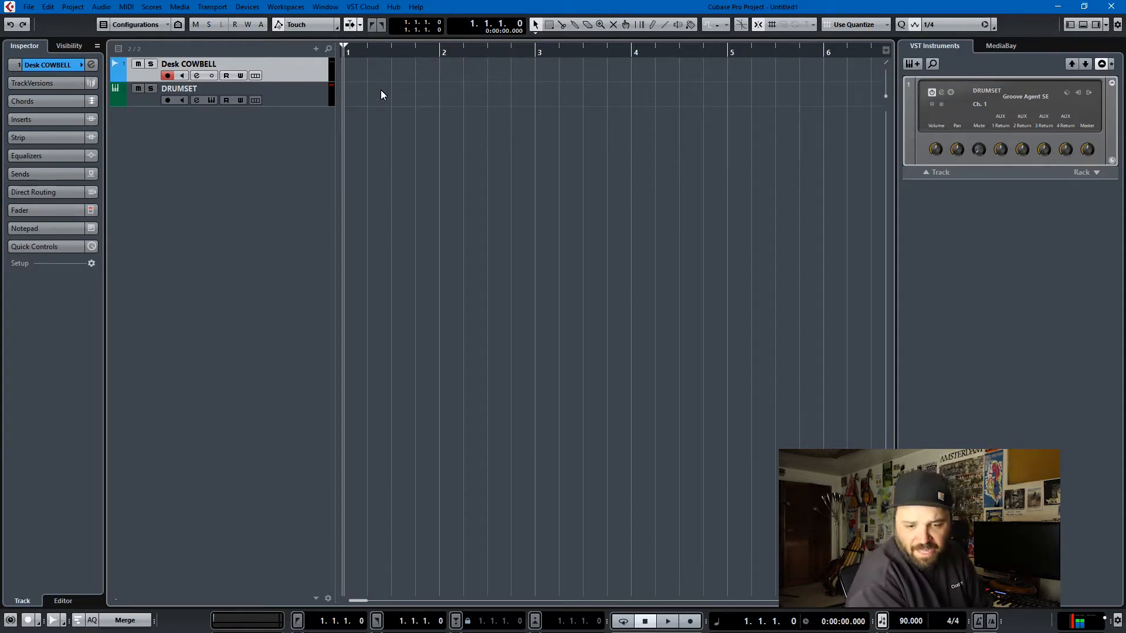
# Step: Record several bars of desk taps on the Desk COWBELL track
pyautogui.click(690, 621)
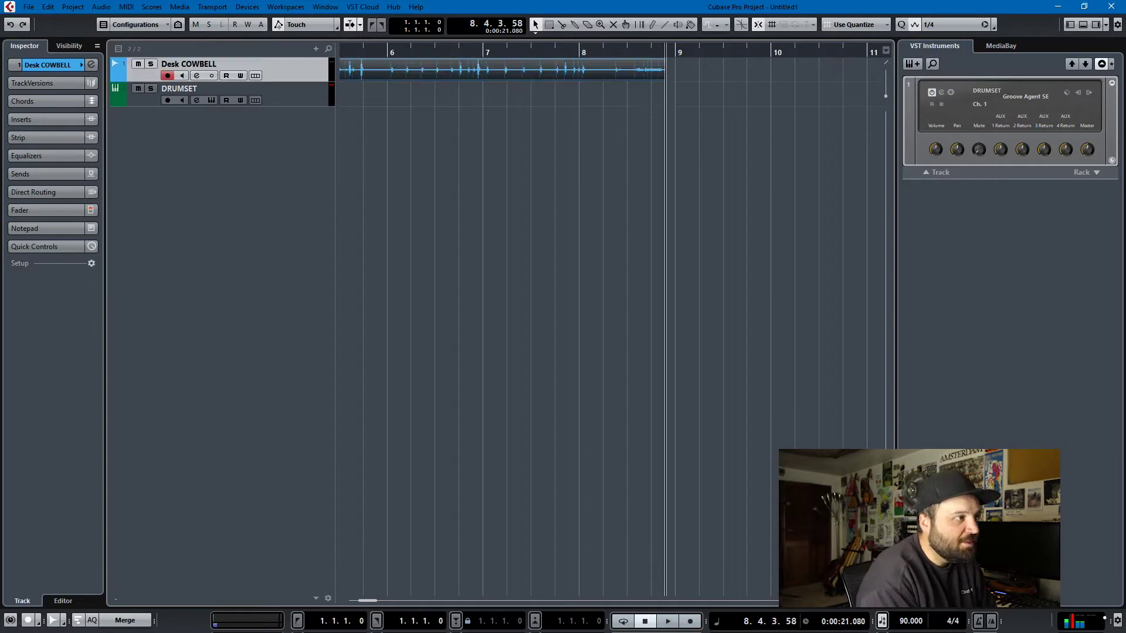
pyautogui.moveTo(660, 90)
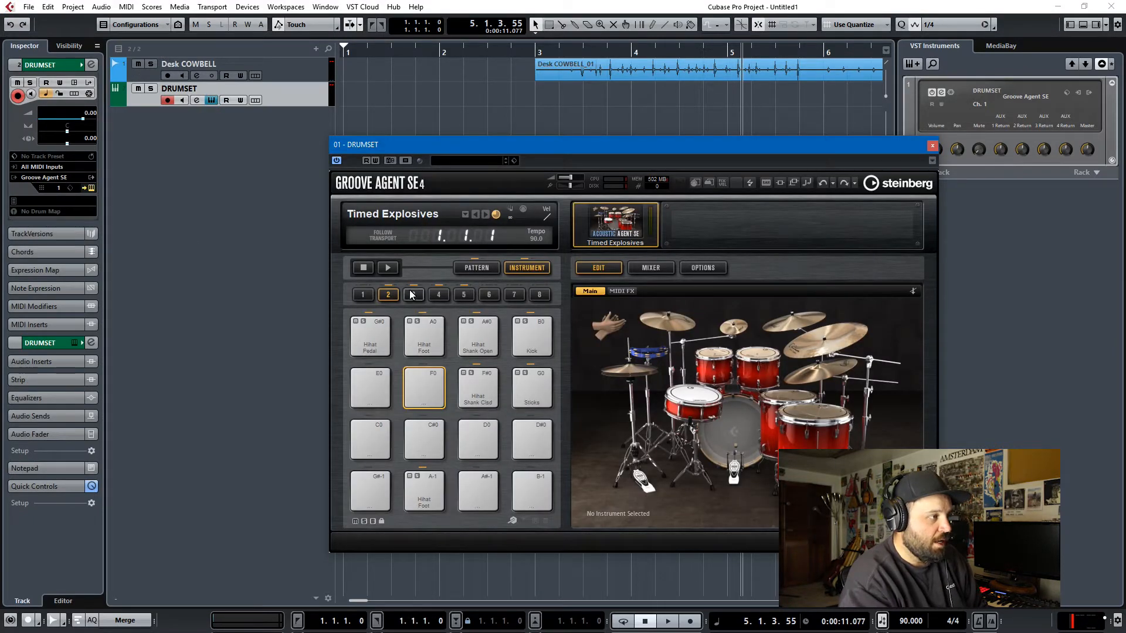
pyautogui.click(414, 294)
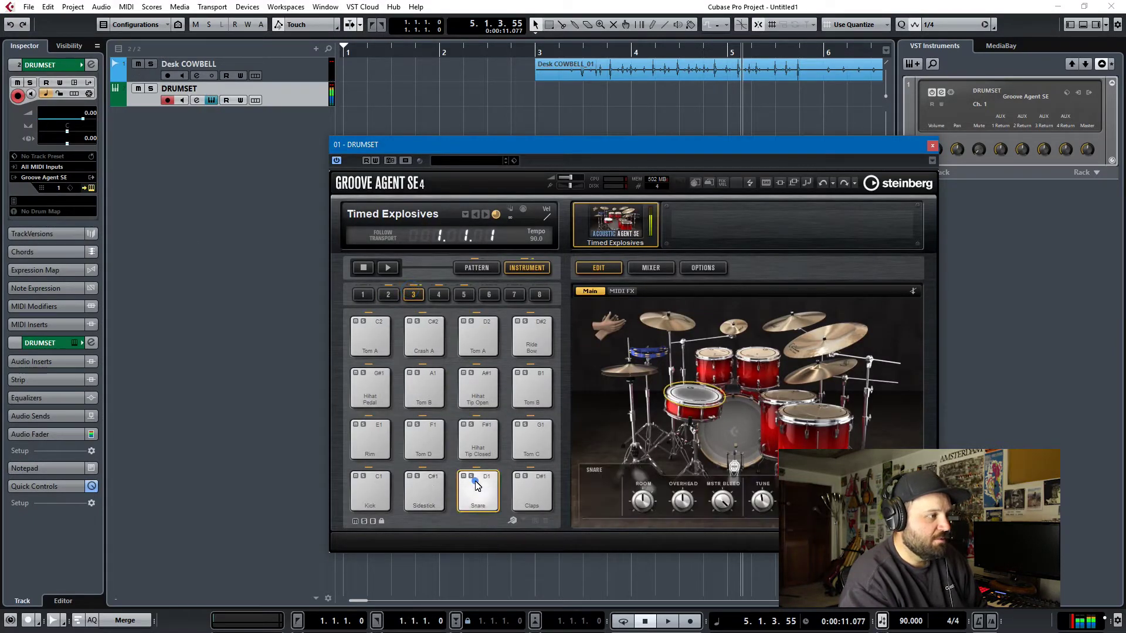
pyautogui.click(439, 294)
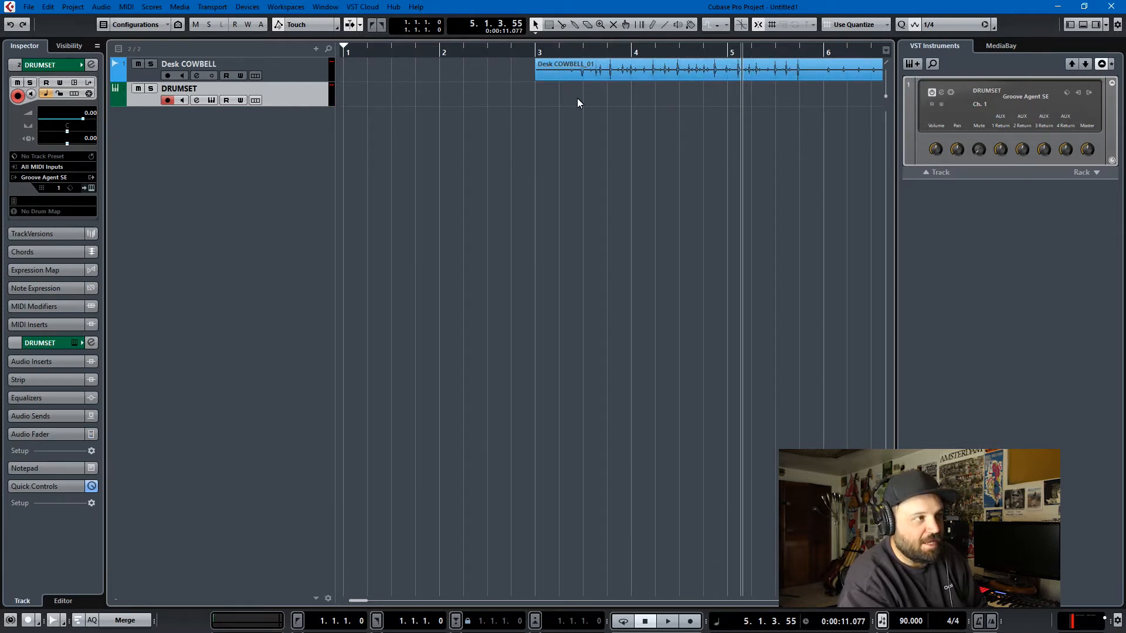
pyautogui.moveTo(645, 77)
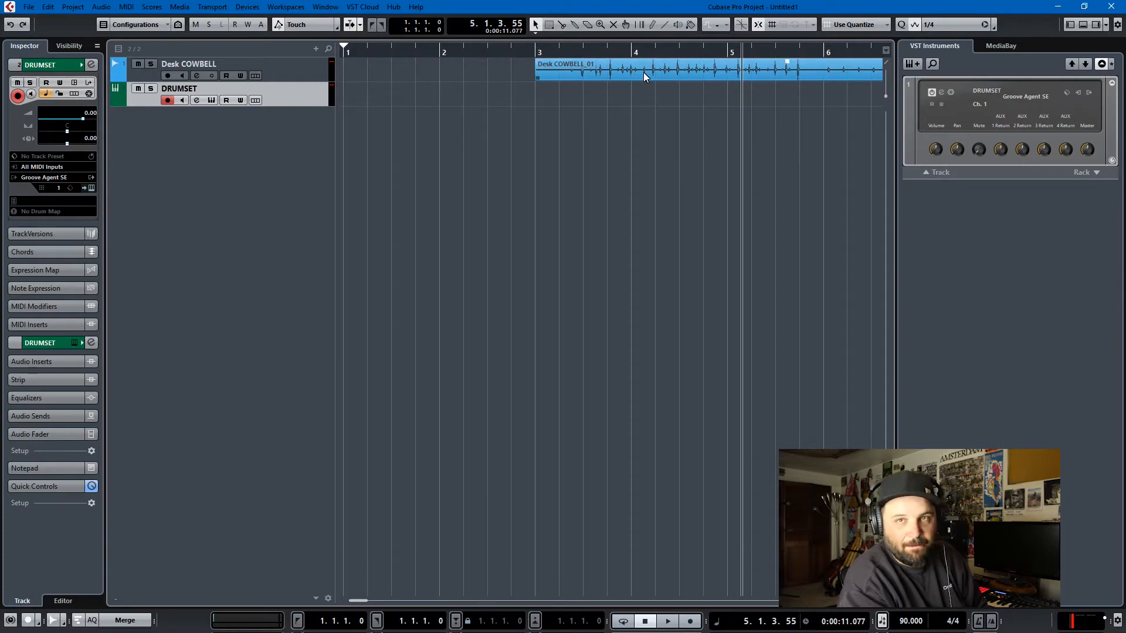
# Step: Open the desk take in the Sample Editor and start Create MIDI Notes from hitpoints
pyautogui.doubleClick(645, 77)
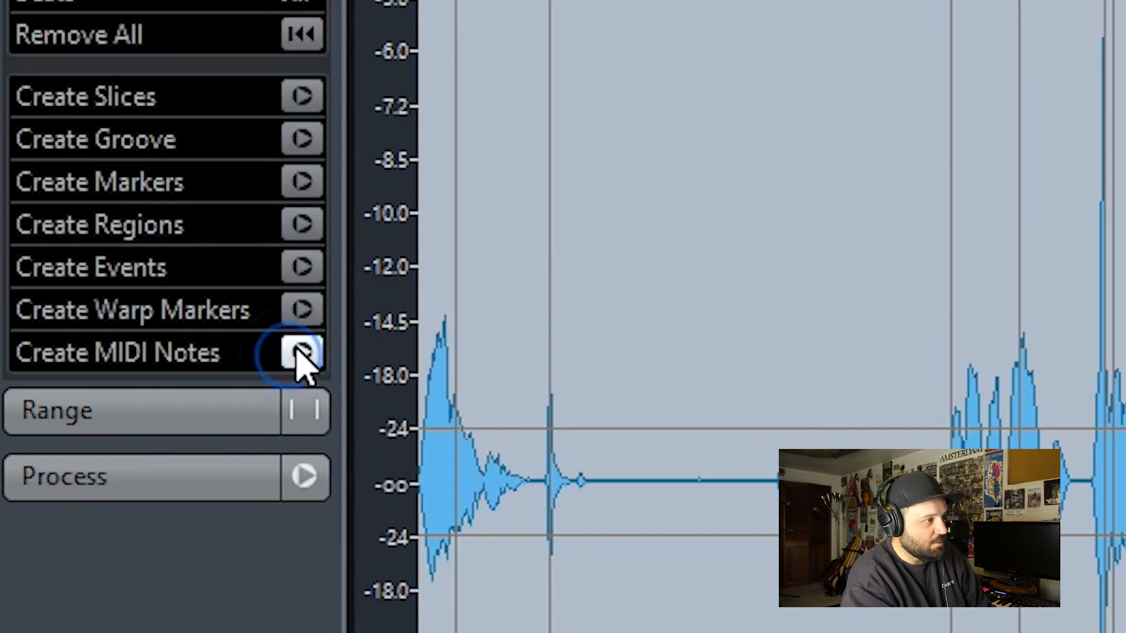
pyautogui.click(298, 353)
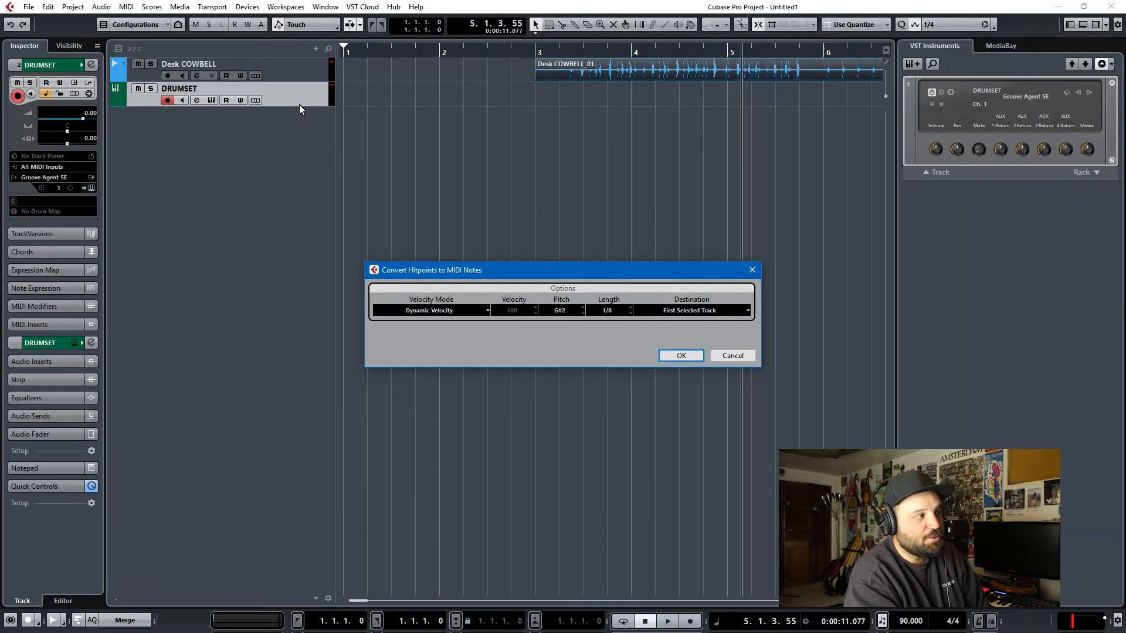
pyautogui.moveTo(670, 317)
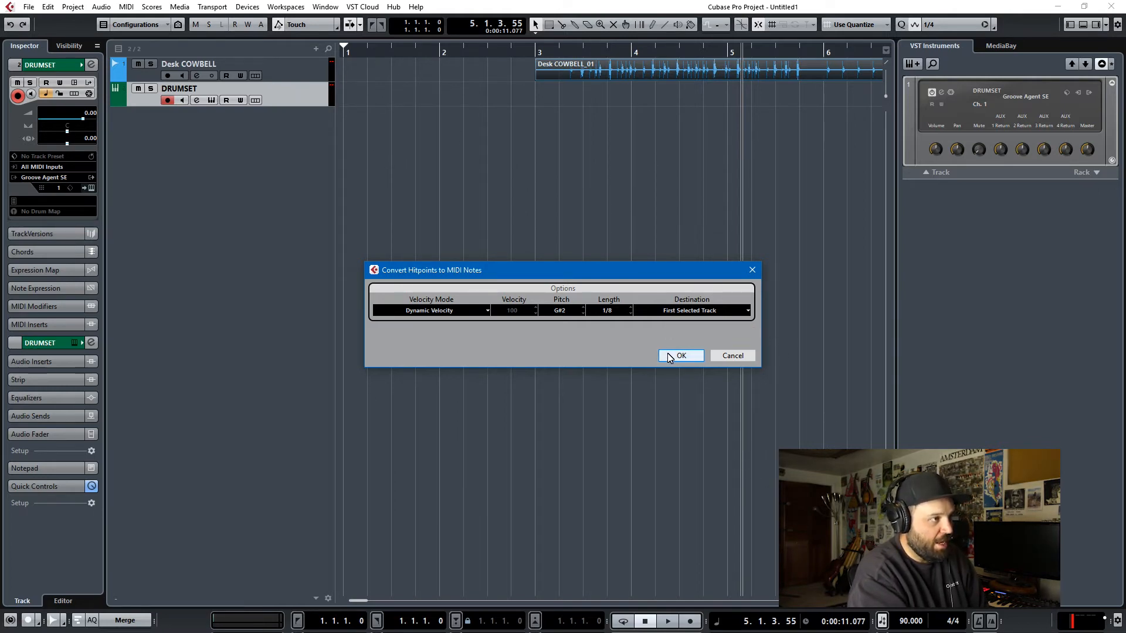
pyautogui.click(681, 355)
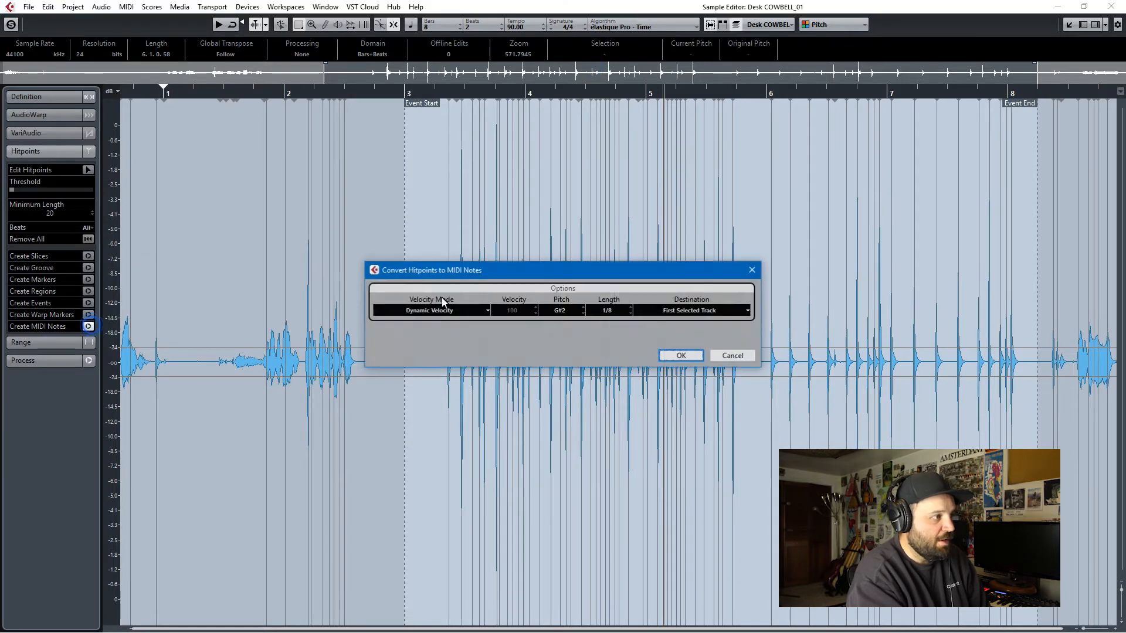
# Step: Create G#2 notes with Dynamic Velocity and open Desk COWBELL_01_midi in the Key Editor
pyautogui.click(487, 311)
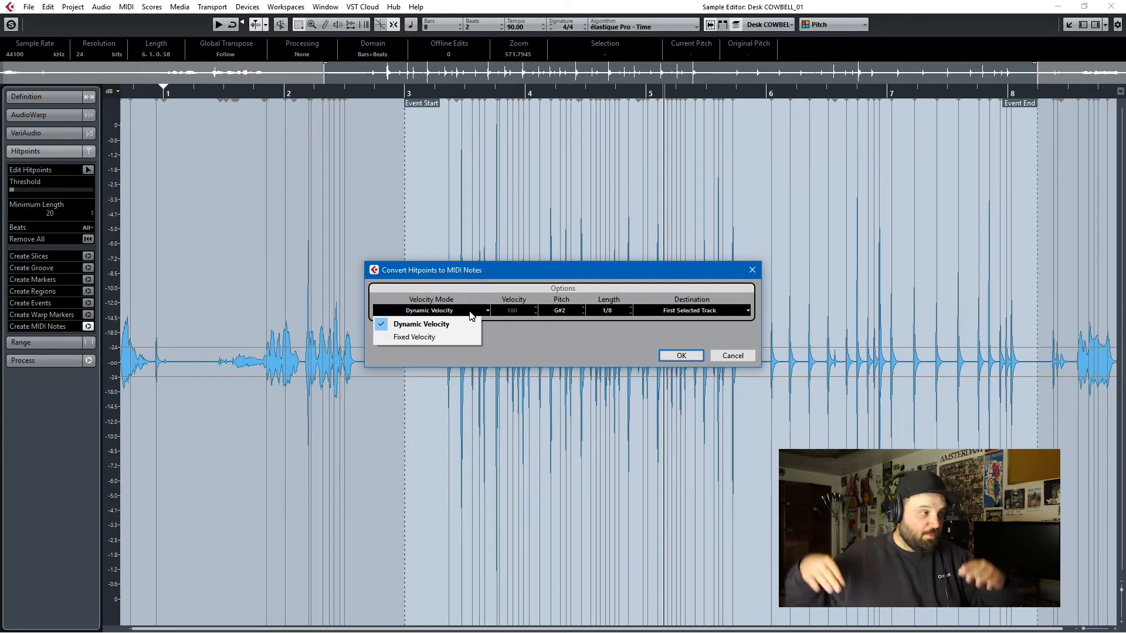
pyautogui.click(414, 337)
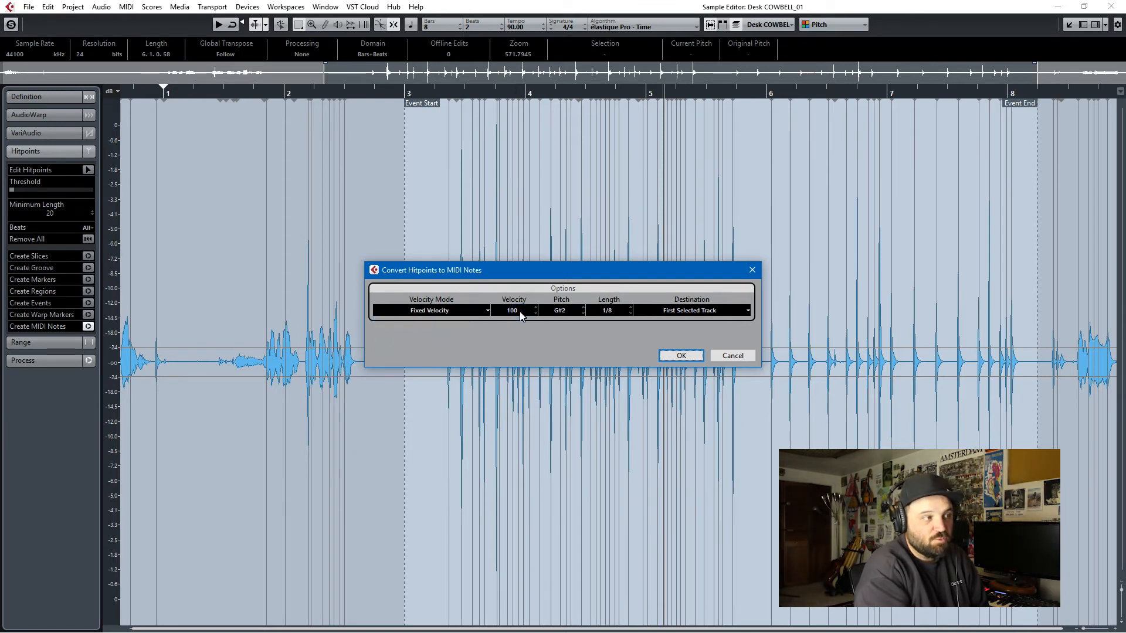
pyautogui.click(431, 311)
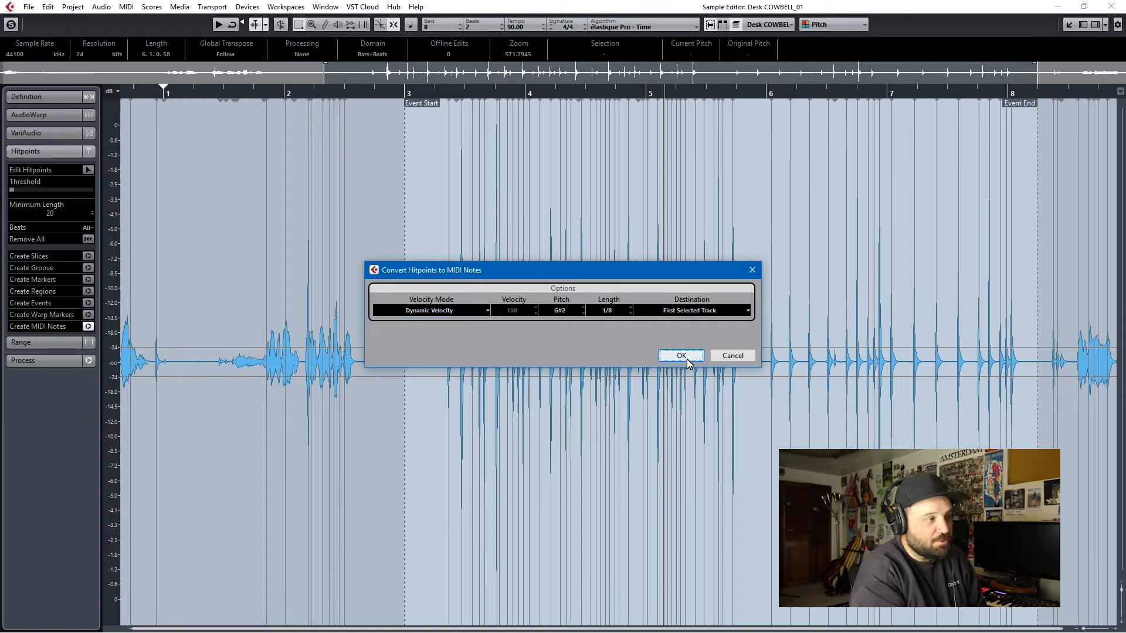
pyautogui.click(681, 355)
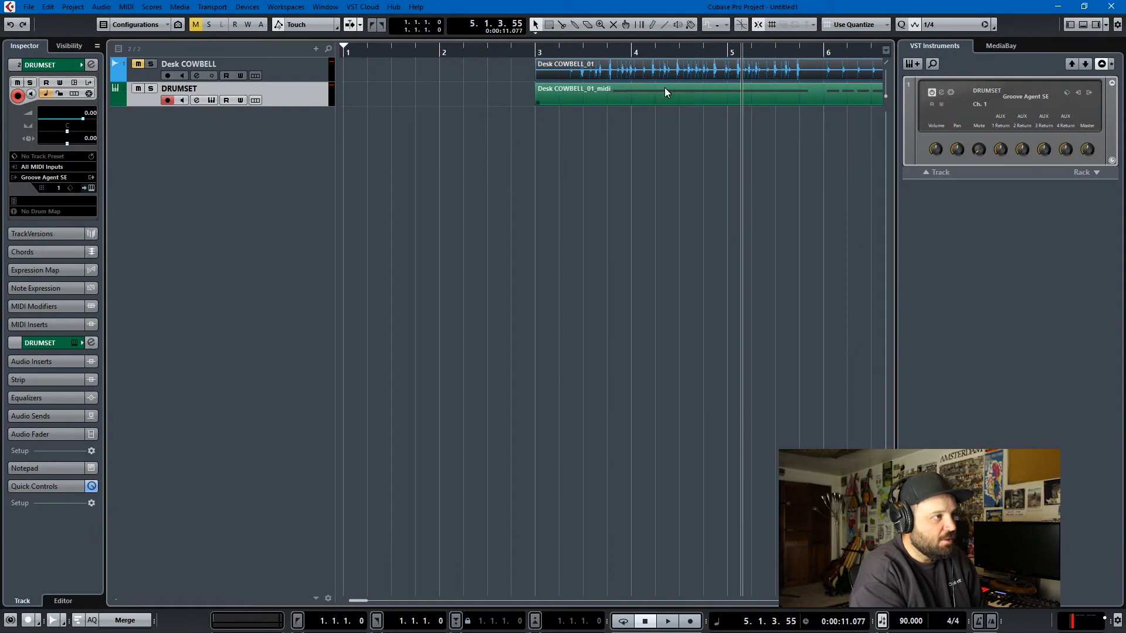
pyautogui.doubleClick(666, 92)
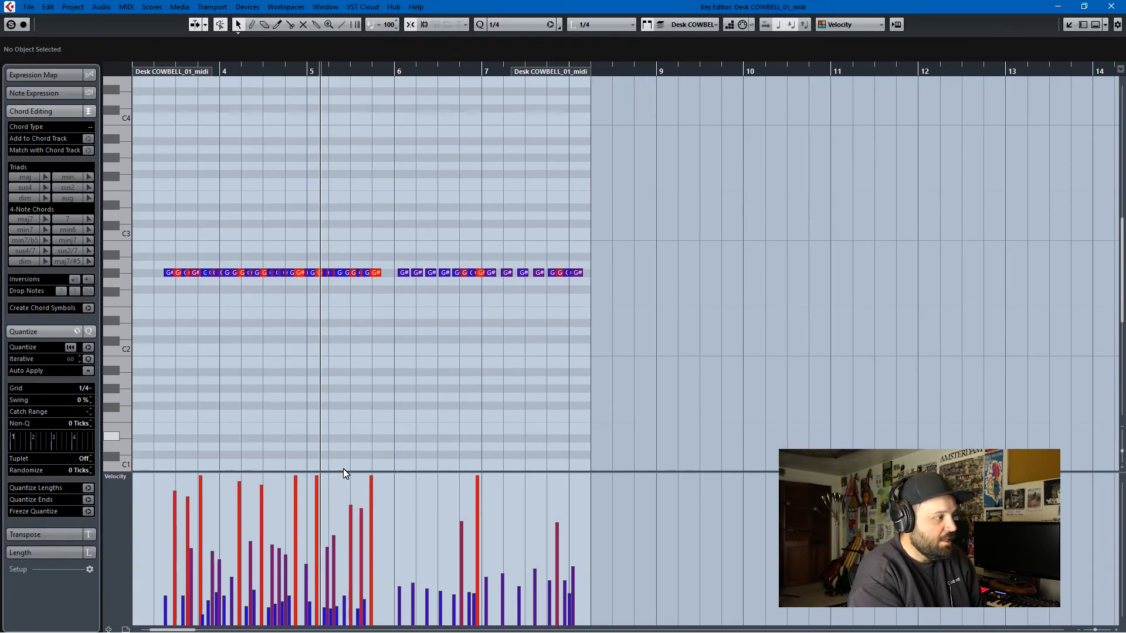